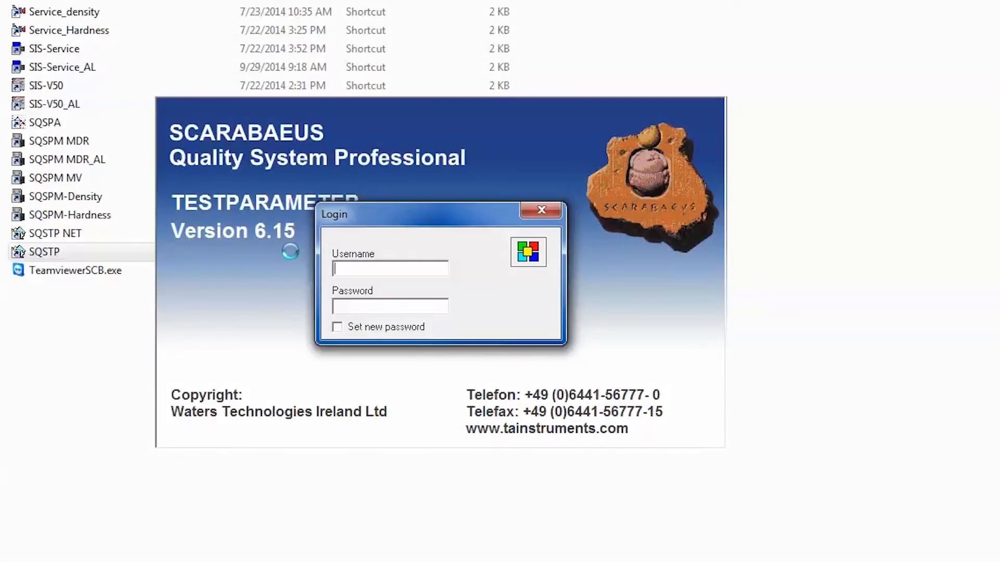
- Log in to TestParameter as the admin user
type("admin")
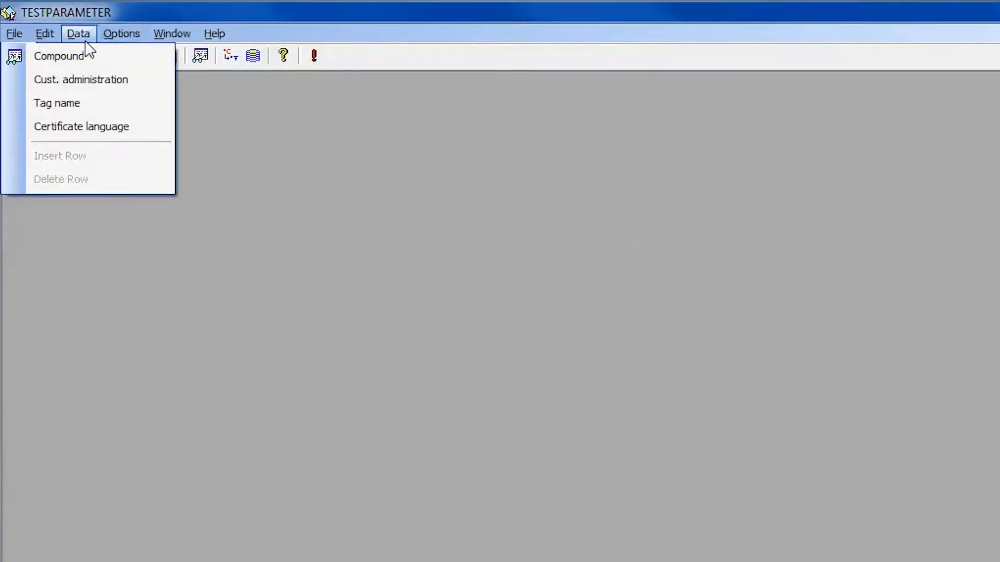
- Add compound 'Rubber Test' with description 'Rubber A' in compound administration
left_click(57, 56)
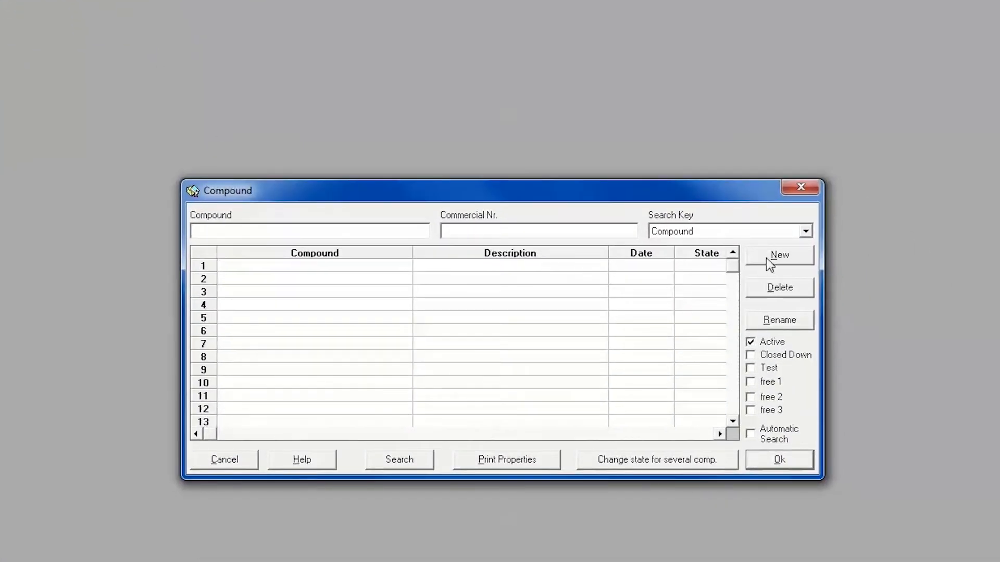
left_click(778, 255)
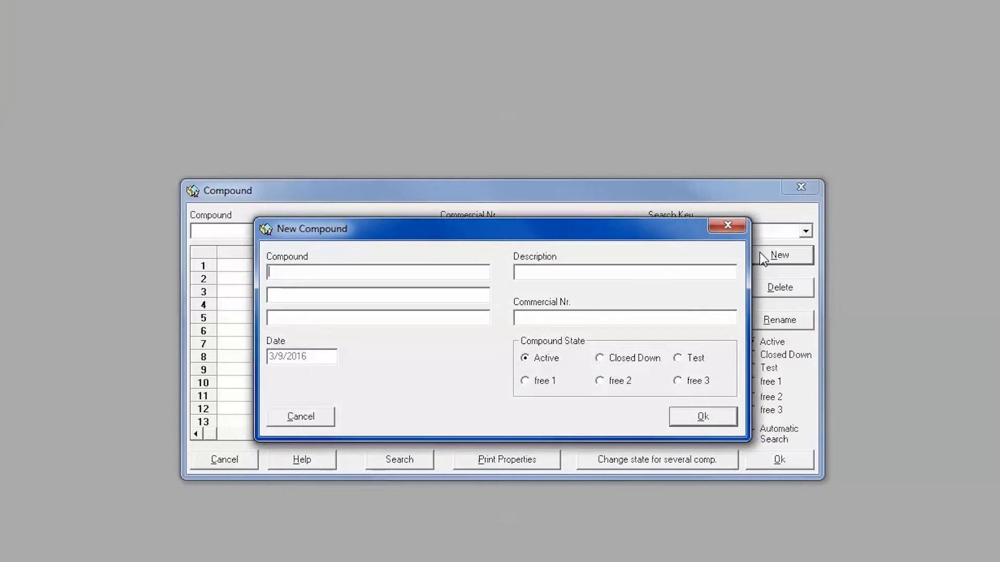
type("Rubber Test")
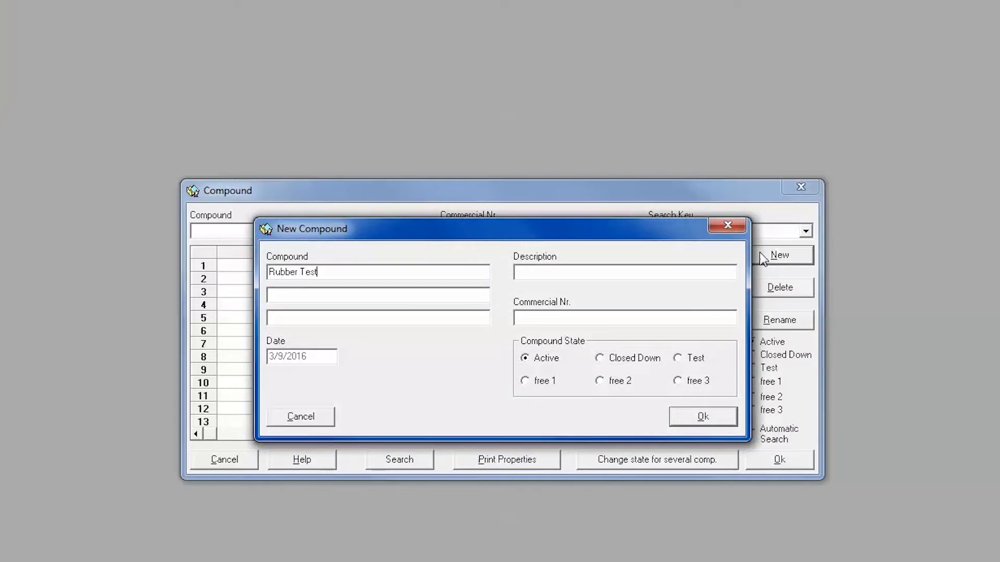
type("R")
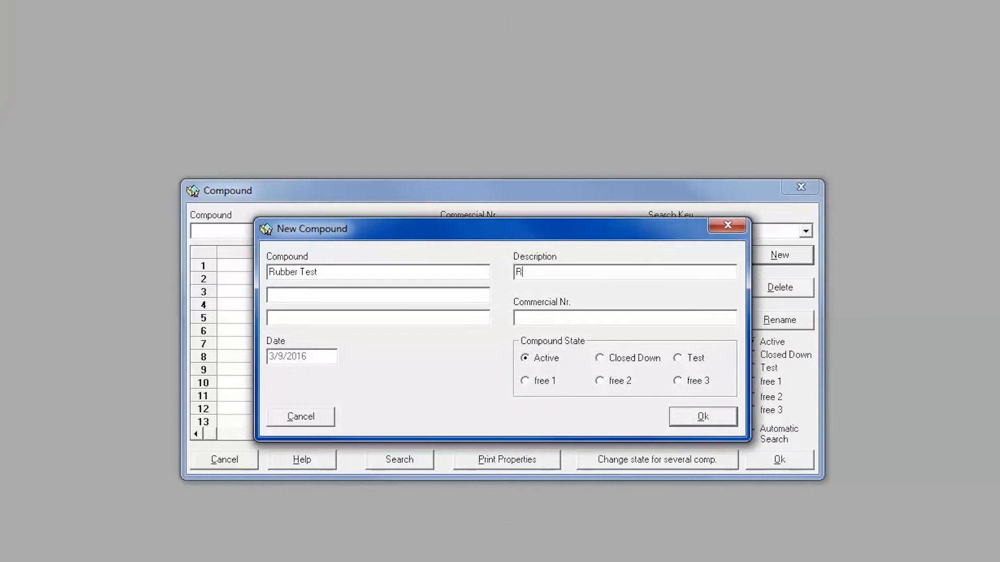
type("ubber A")
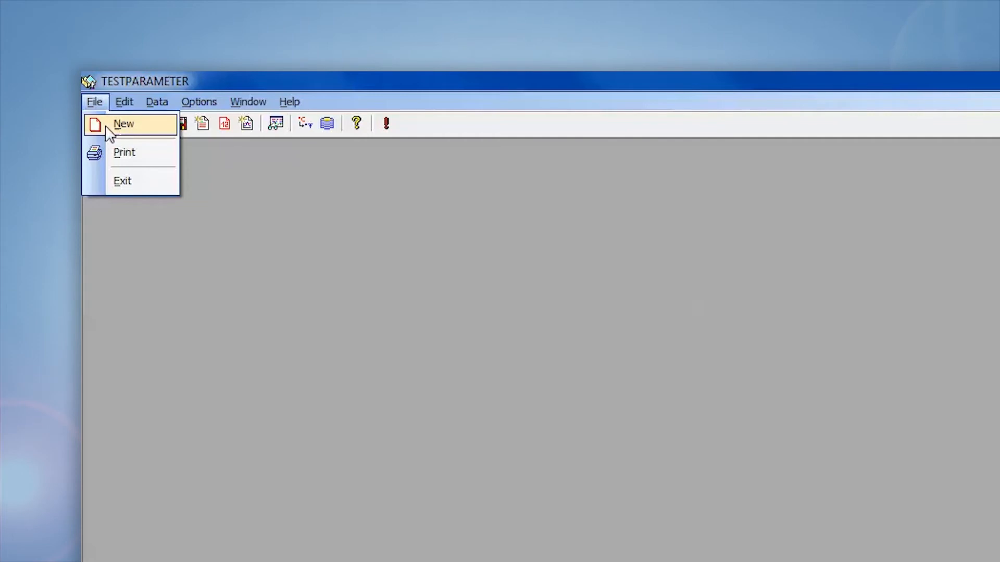
- Create a new SIS-V50 test plan assigned to compound Rubber Test
left_click(124, 124)
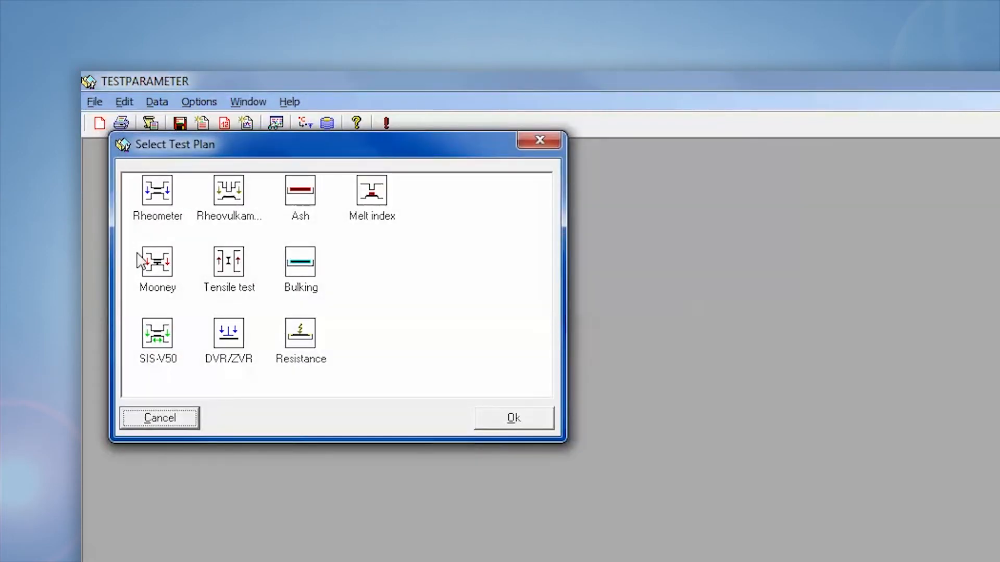
left_click(157, 333)
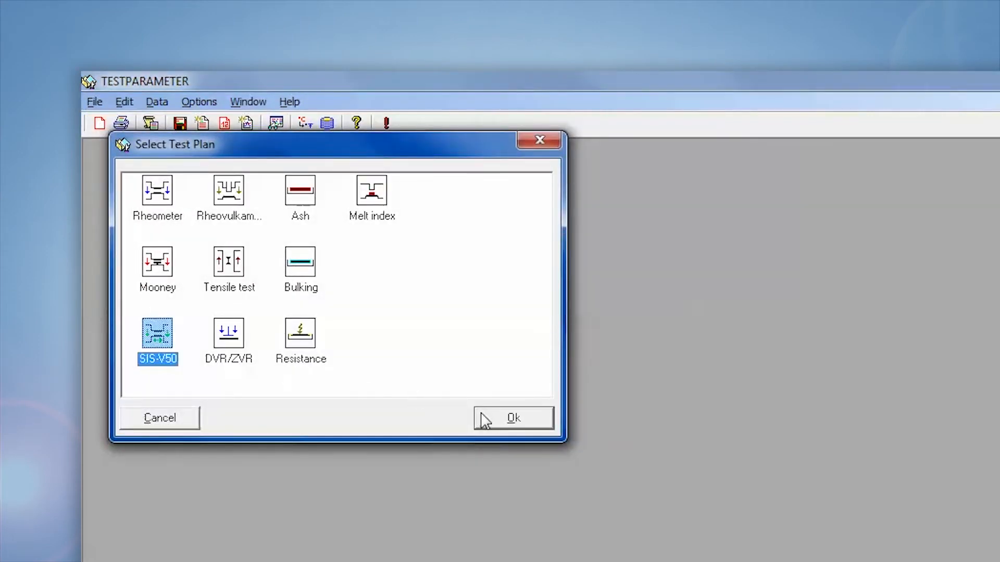
left_click(512, 418)
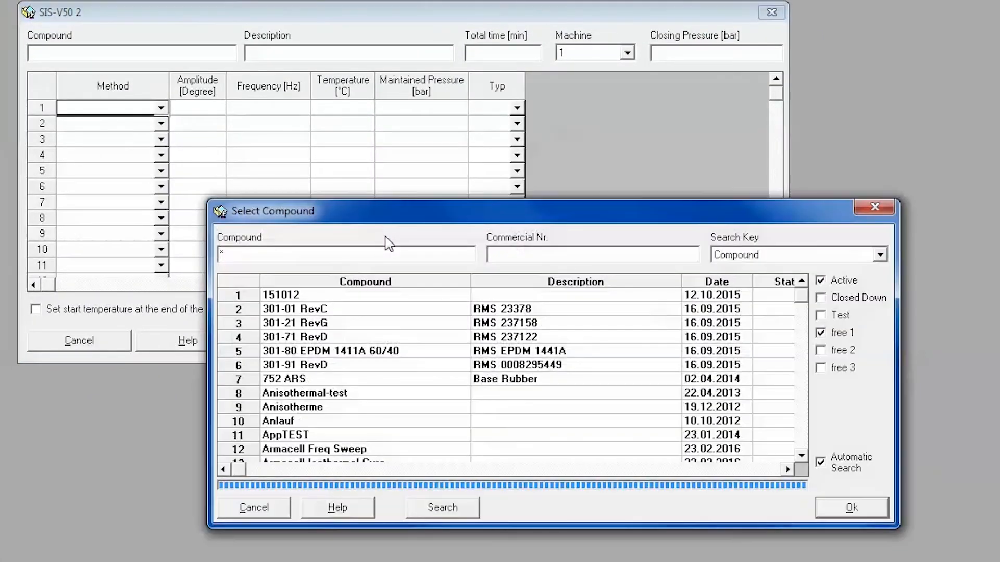
type("Rubber Test")
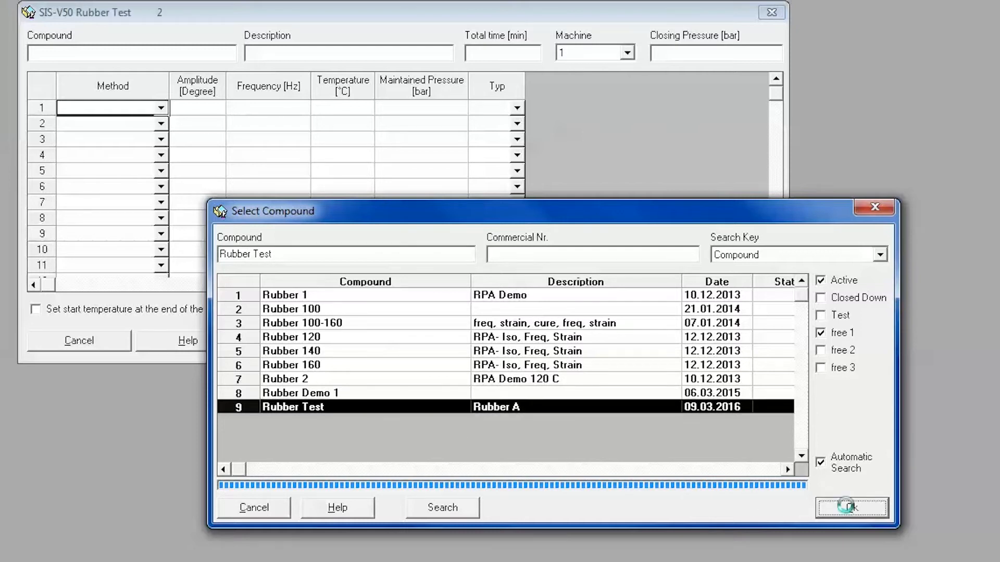
left_click(850, 508)
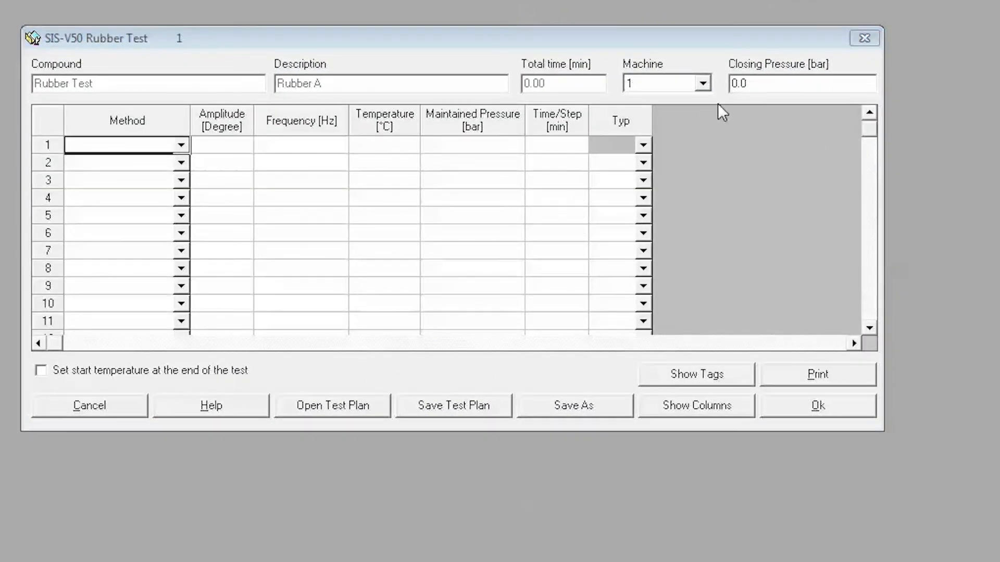
- Set closing pressure to 4.5 bar and make step 1 an Amplitude sweep
type("4.5")
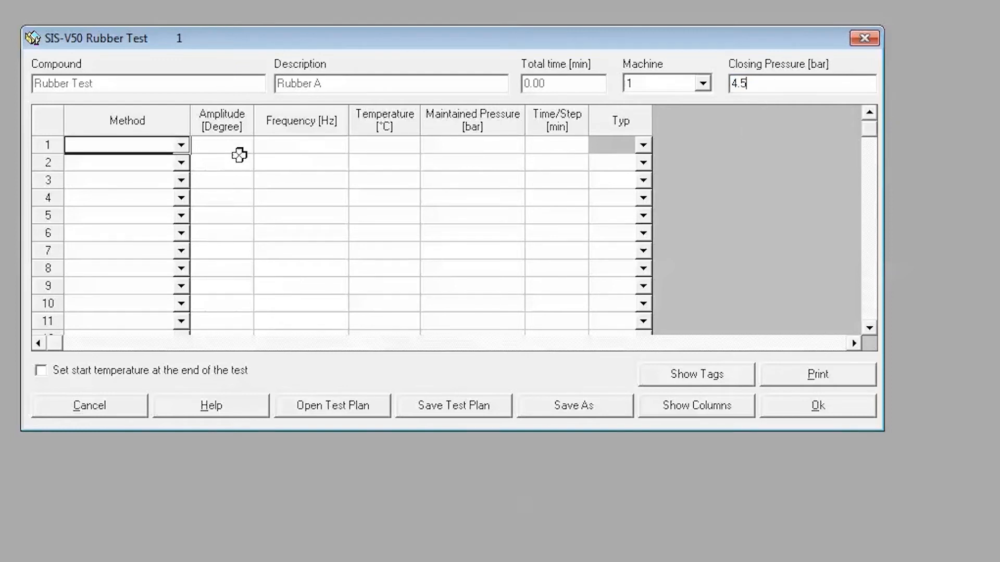
left_click(180, 145)
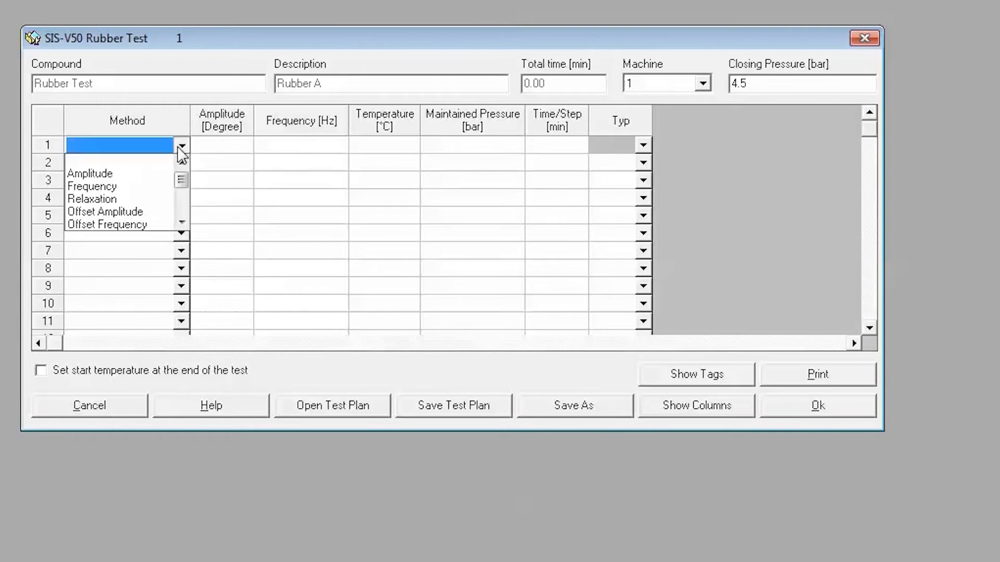
left_click(89, 173)
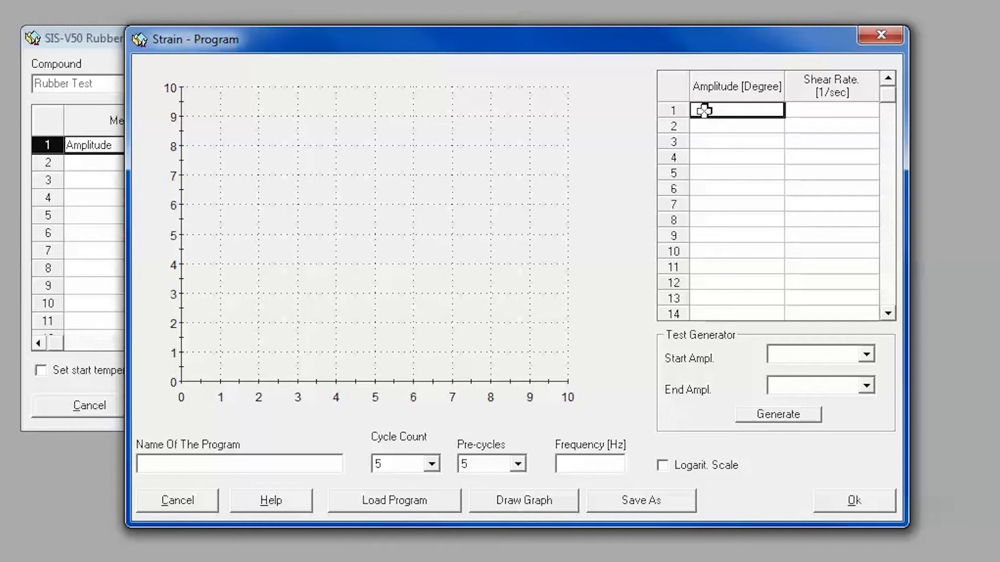
- Enter rising amplitudes 0.005, 0.02, 0.03… up to 5.00 degrees at 1.667 Hz, then Save As
type("0.005")
left_click(737, 125)
type("0.01")
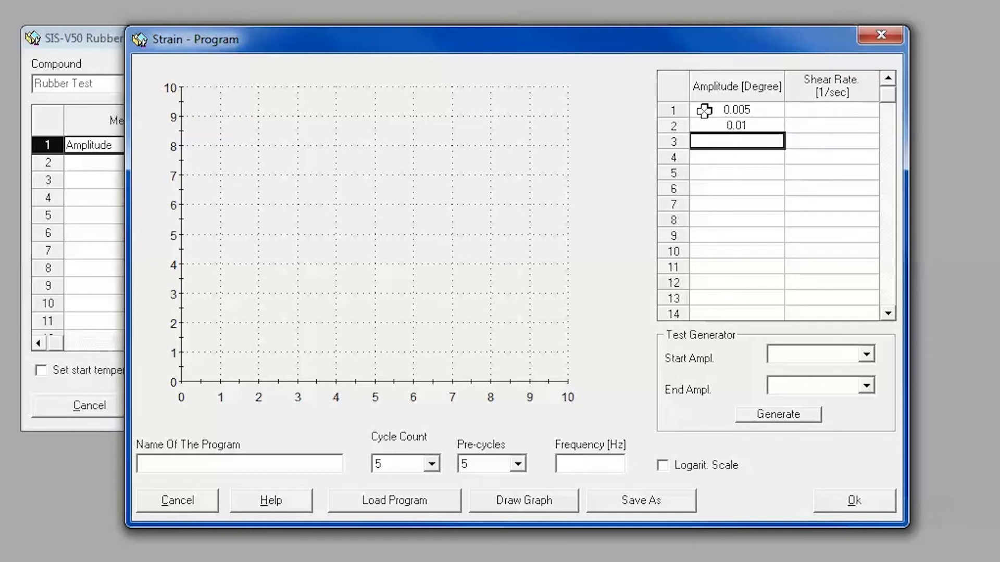
type("0.02")
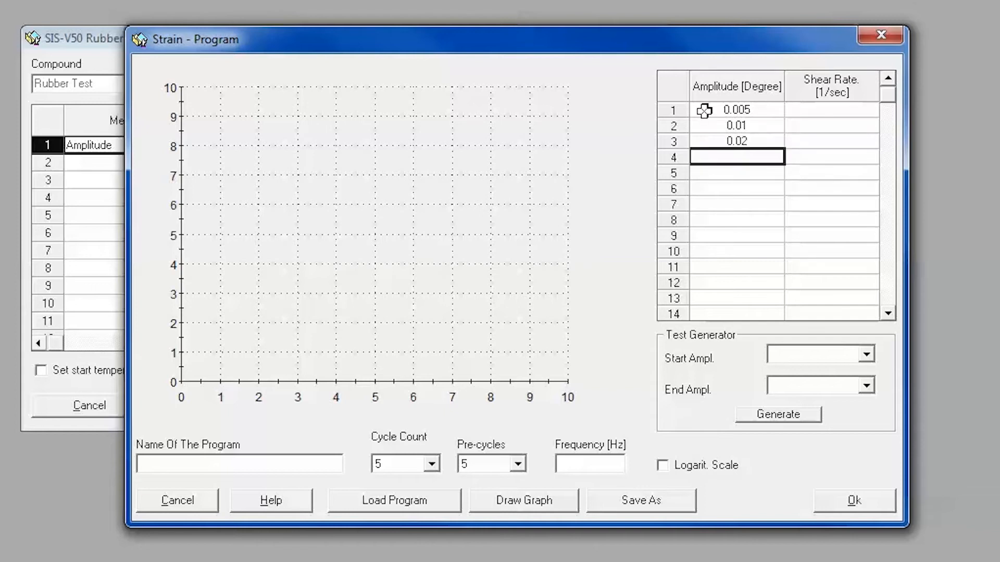
type("0.03")
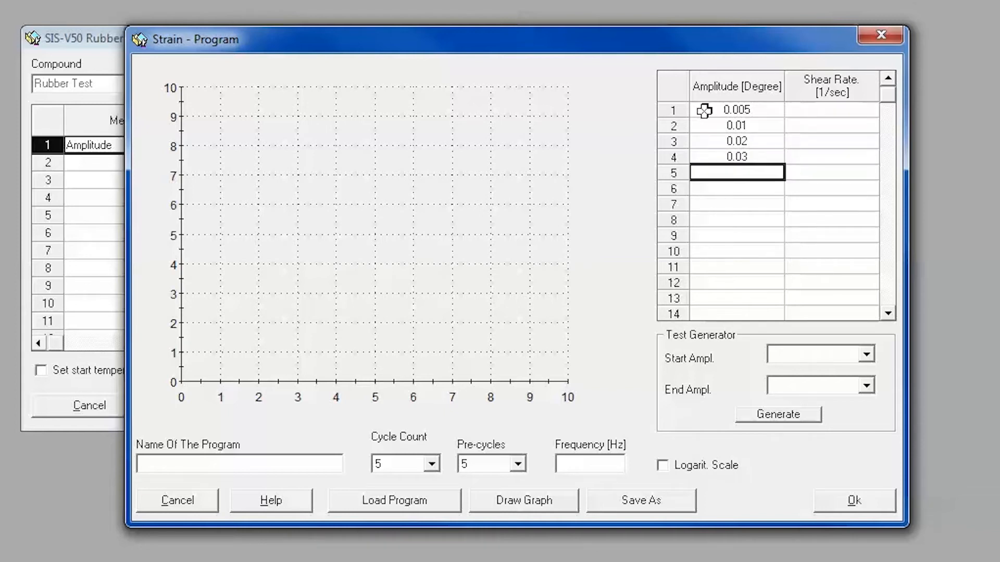
type("0.04")
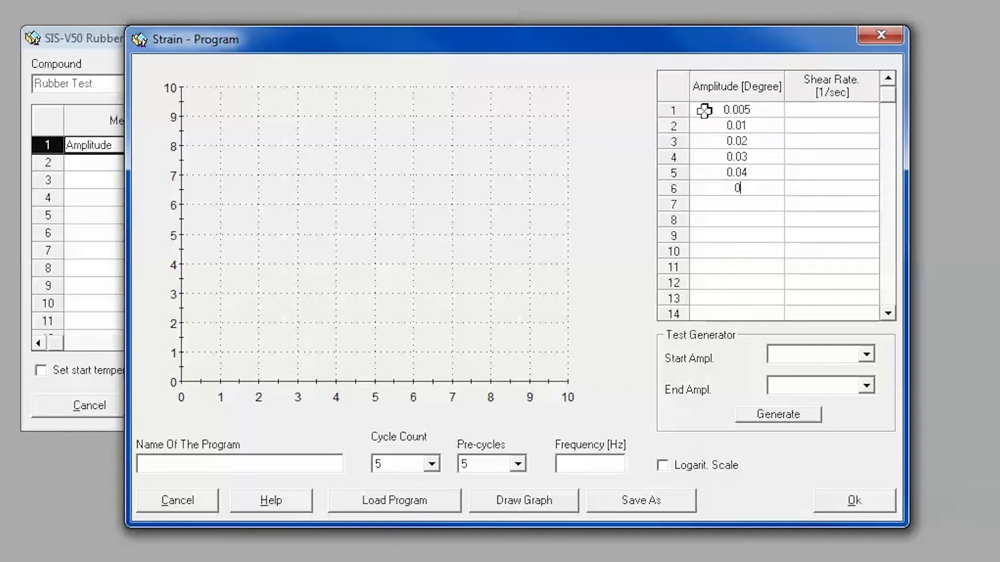
type("0.05")
left_click(737, 235)
type("0.1")
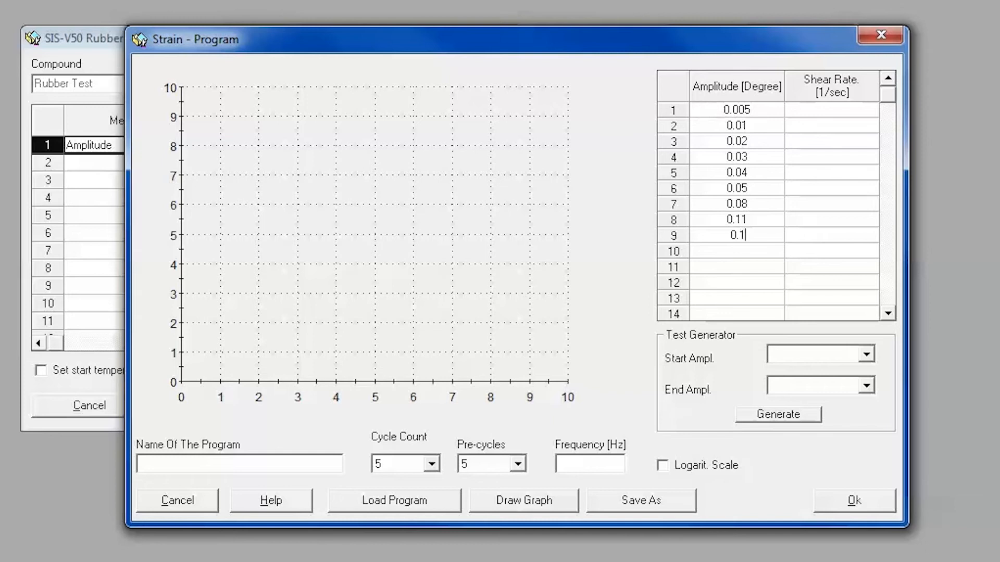
type("0.20")
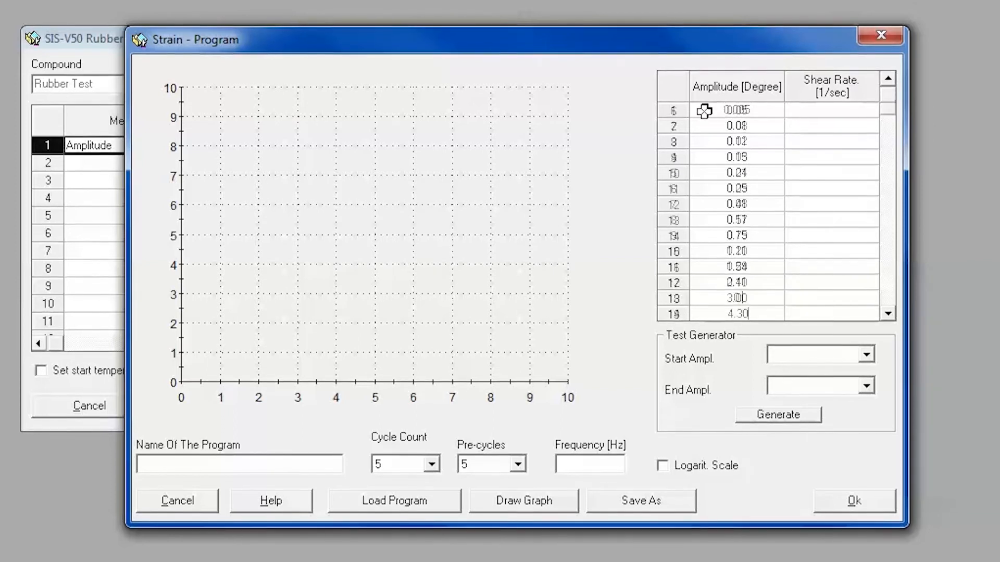
scroll("down", 3)
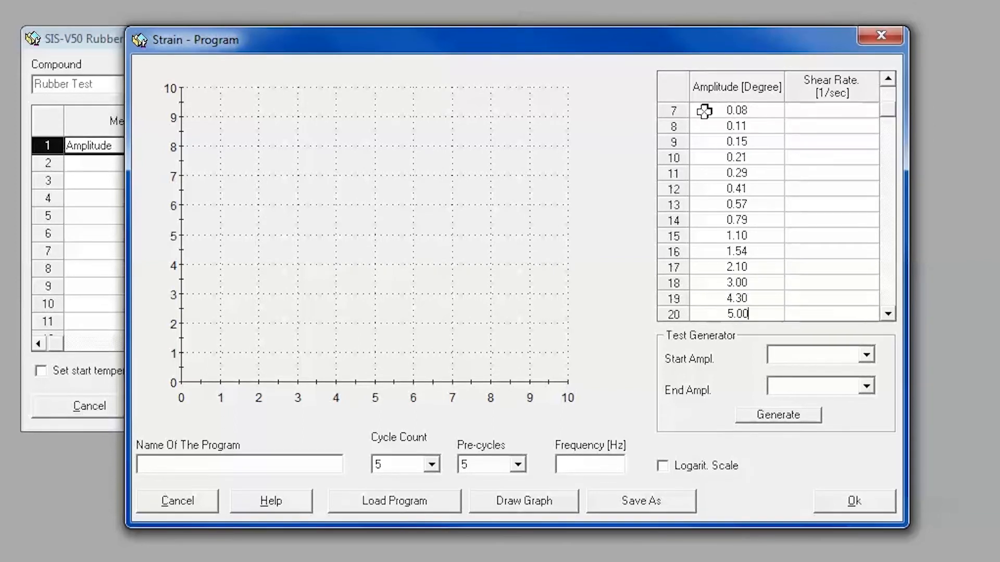
mouse_move(599, 345)
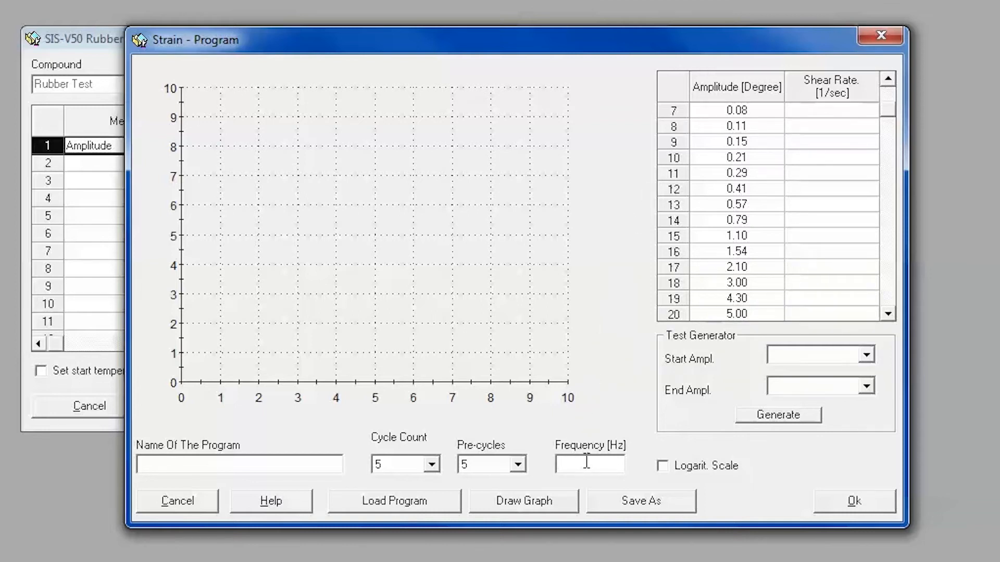
type("1.667")
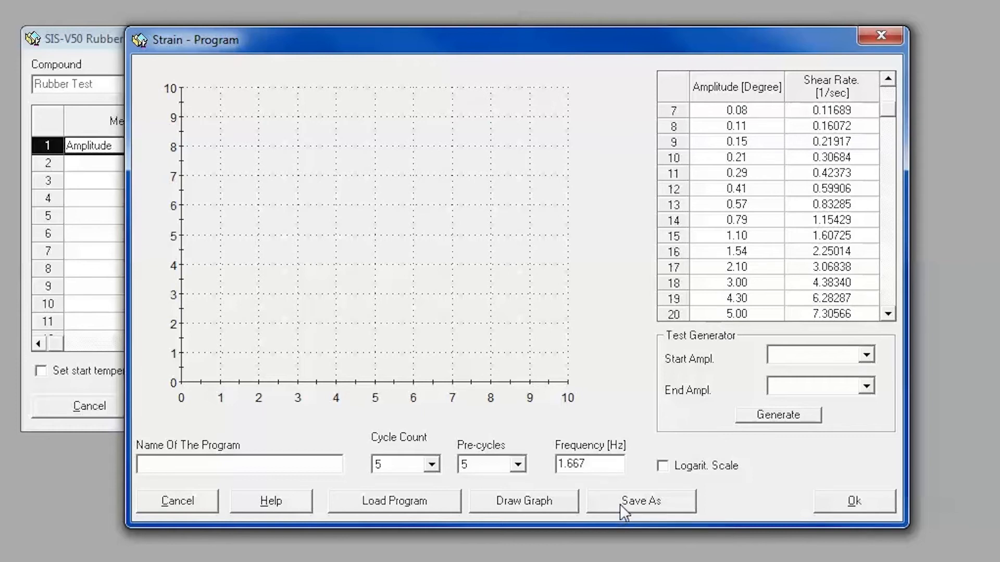
left_click(640, 501)
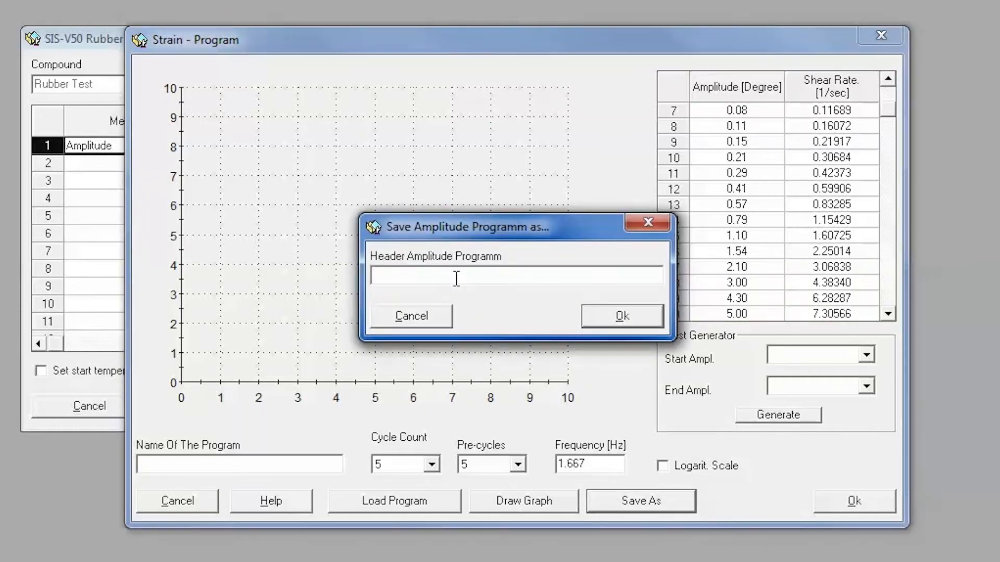
- Save the rising program as 'Payne Effect Test - Up' and accept it for step 1
type("Payne Effect T")
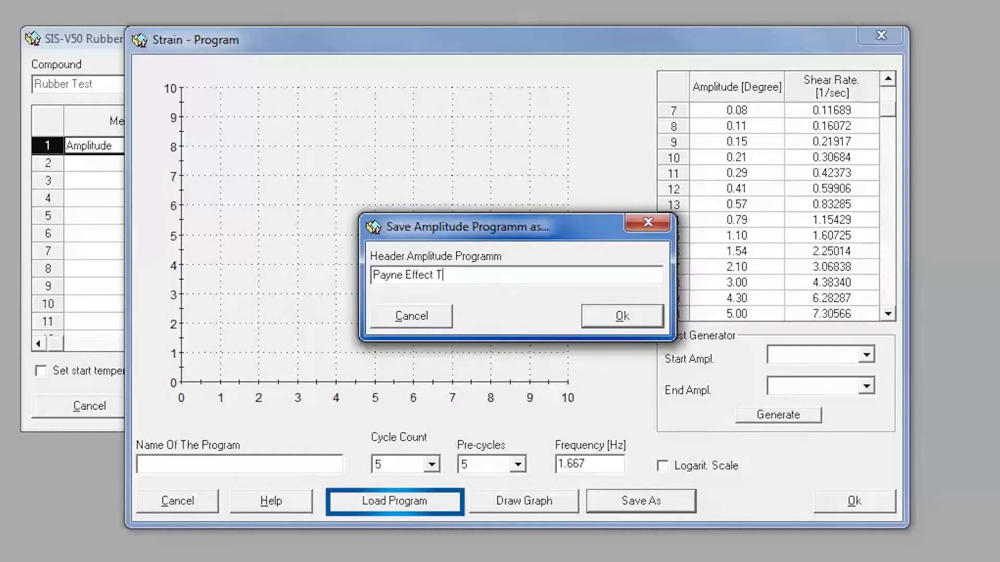
type("est - U")
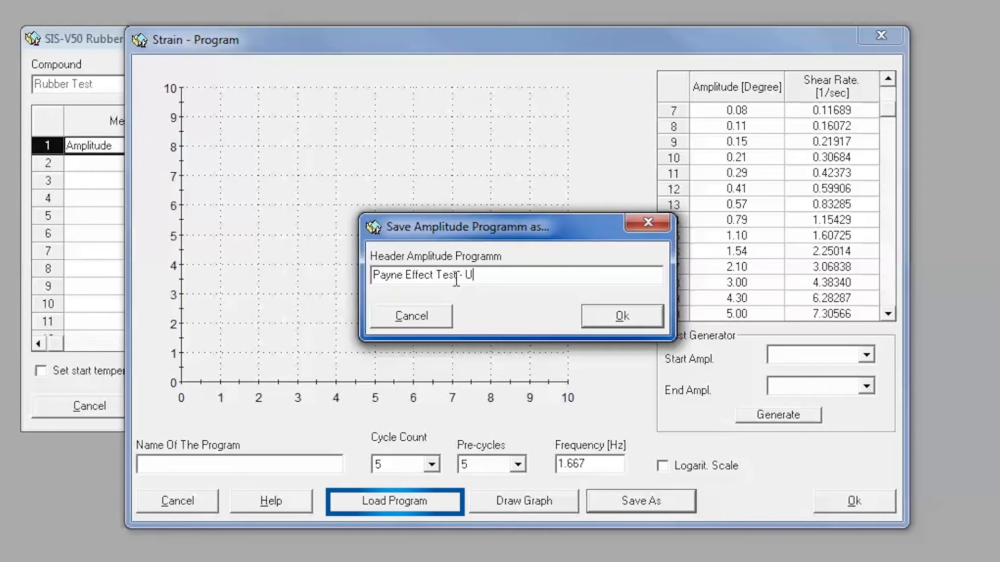
type("p")
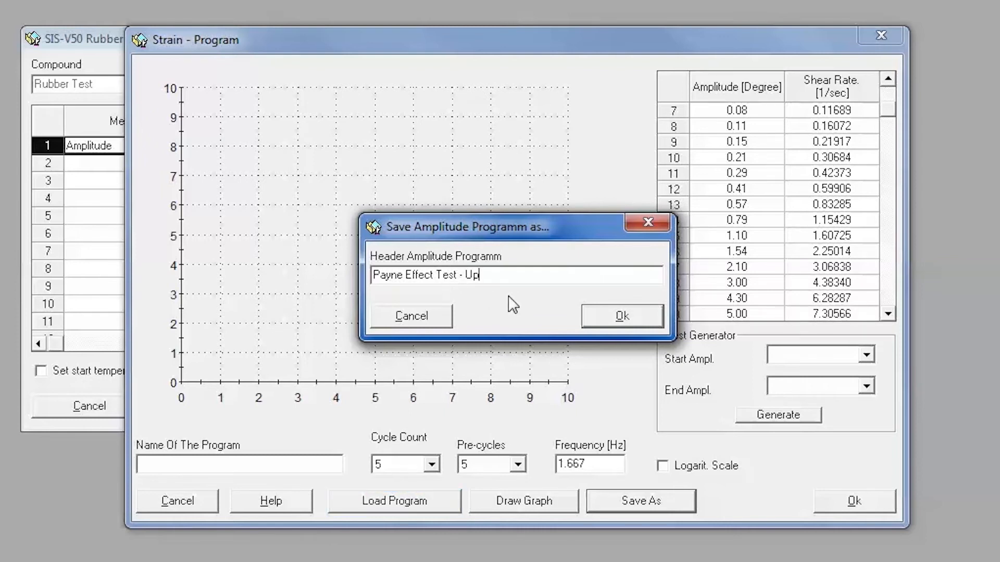
left_click(620, 315)
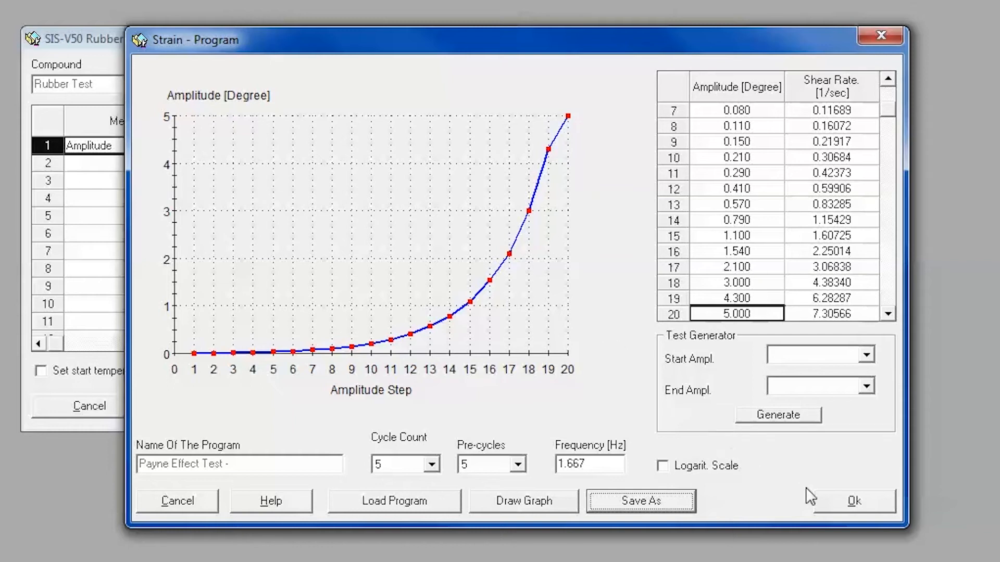
left_click(853, 501)
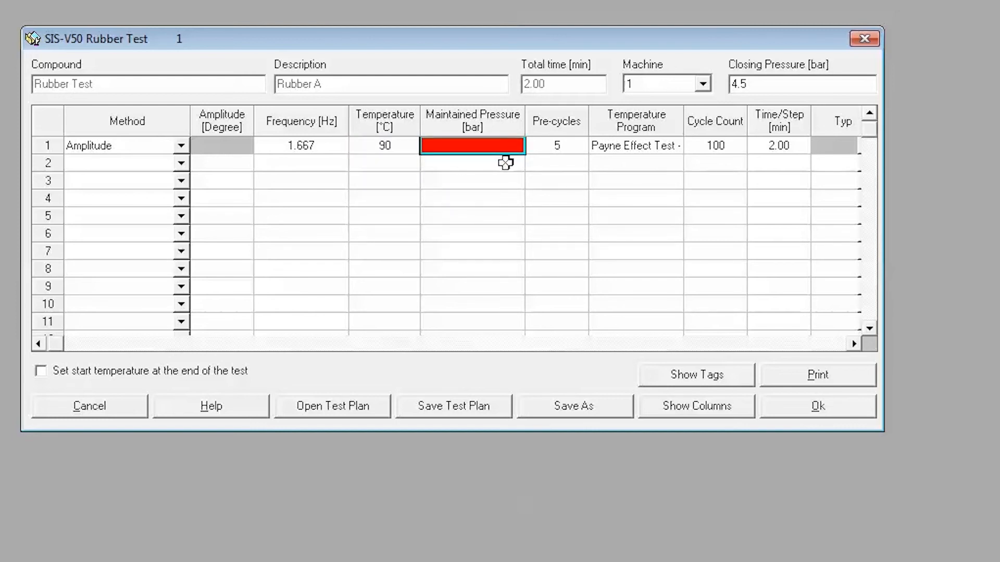
- Set step 1 maintained pressure to 4.5 bar and make step 2 an Amplitude sweep
type("4.5")
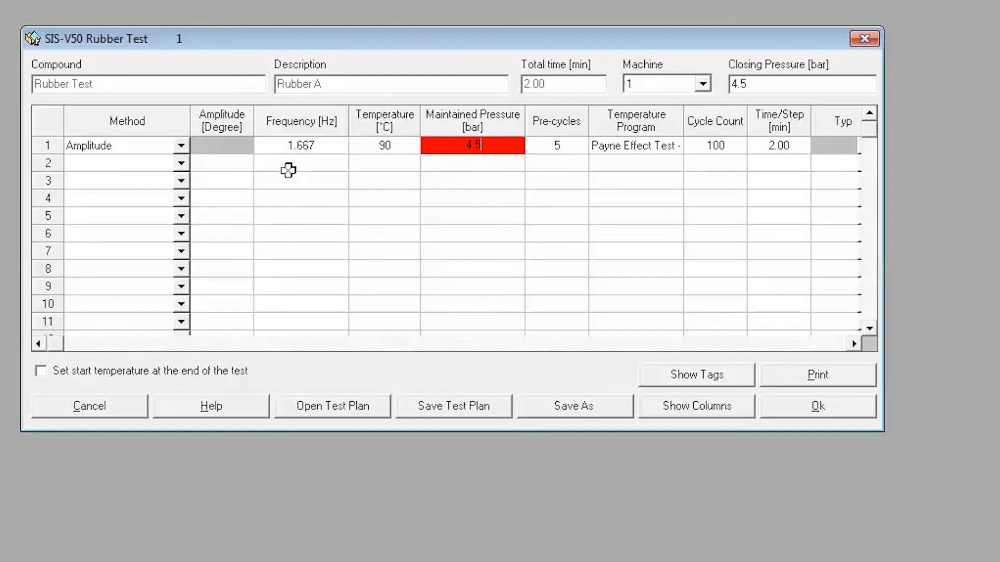
left_click(222, 163)
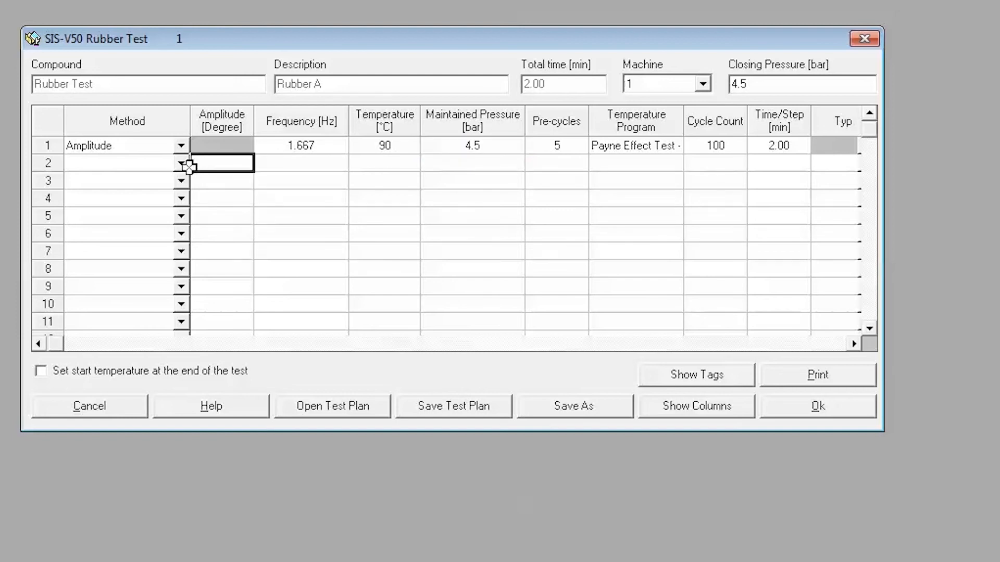
left_click(180, 163)
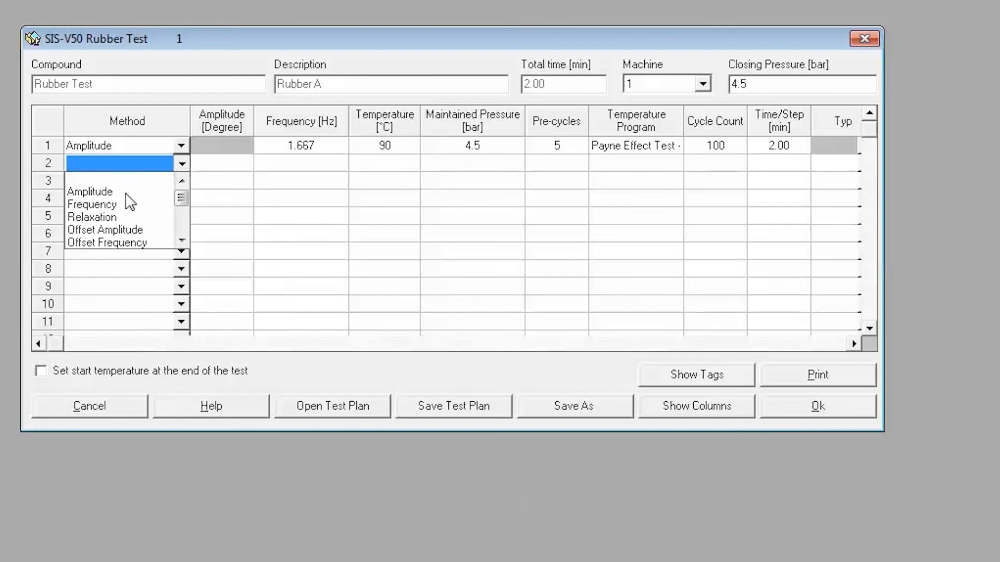
left_click(89, 191)
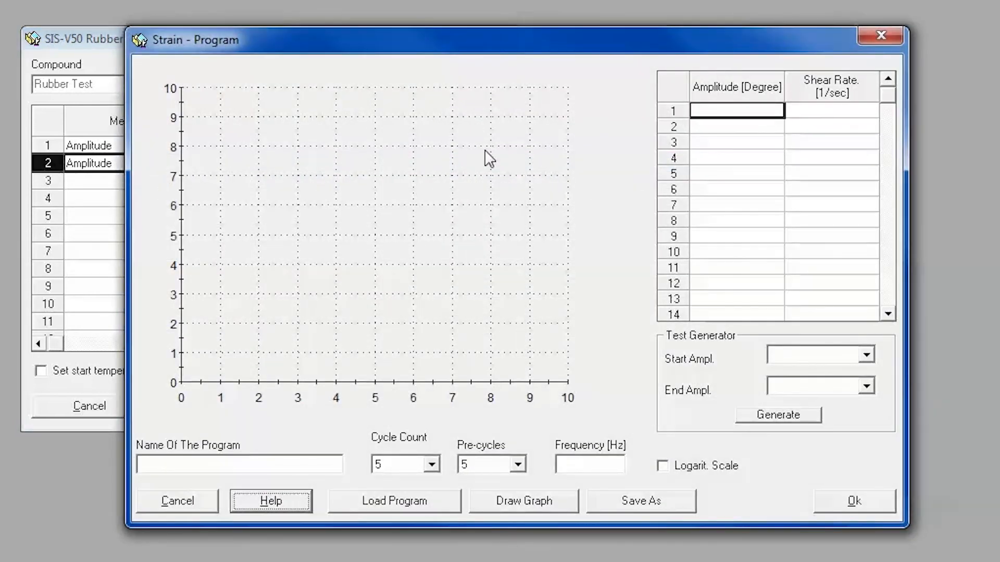
- Enter falling amplitudes 5, 4, 3, 1.54, 1.10, 0.79… to 0.005 degrees at 1.667 Hz, then Save As
type("5")
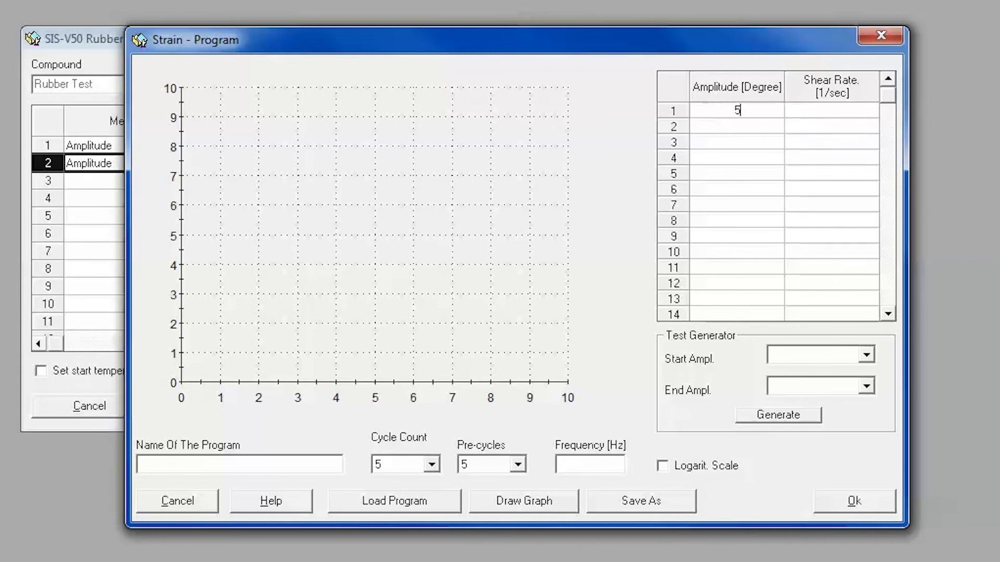
type("4")
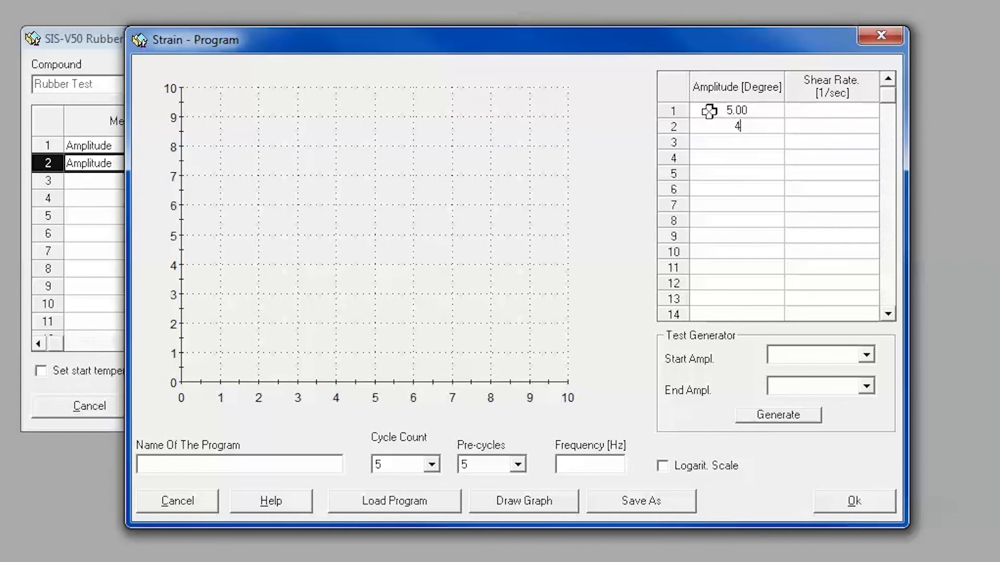
type("30")
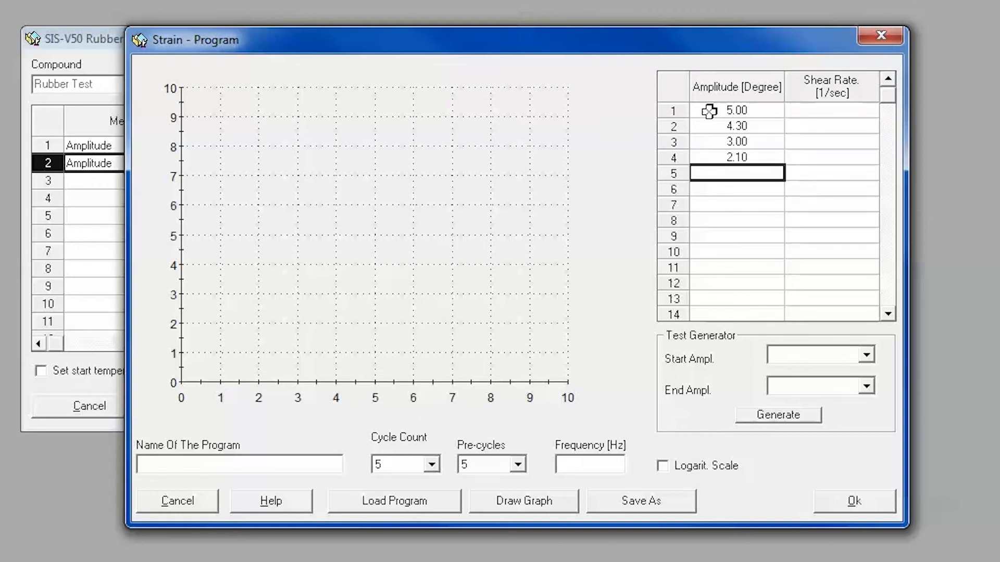
type("1.54")
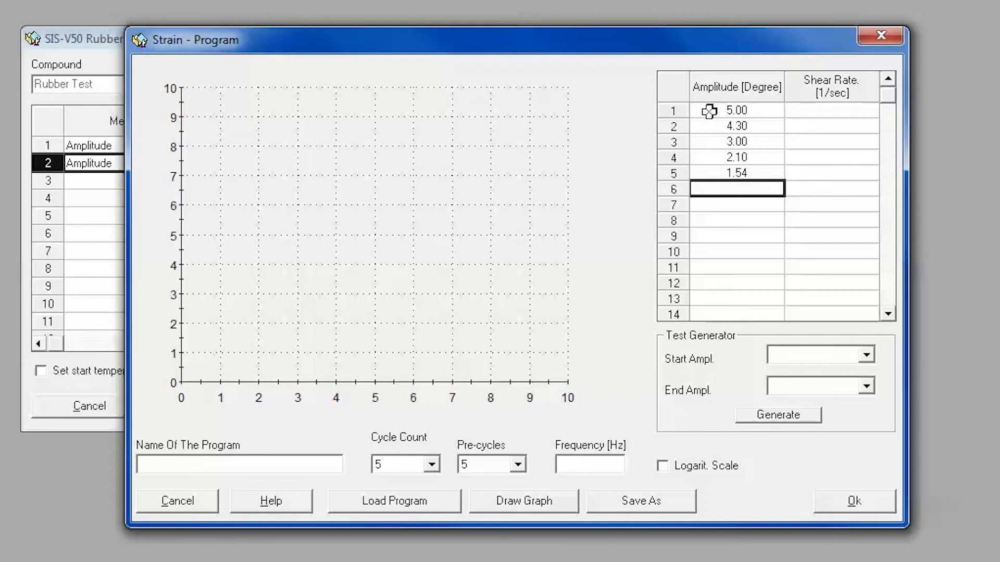
type("1.10")
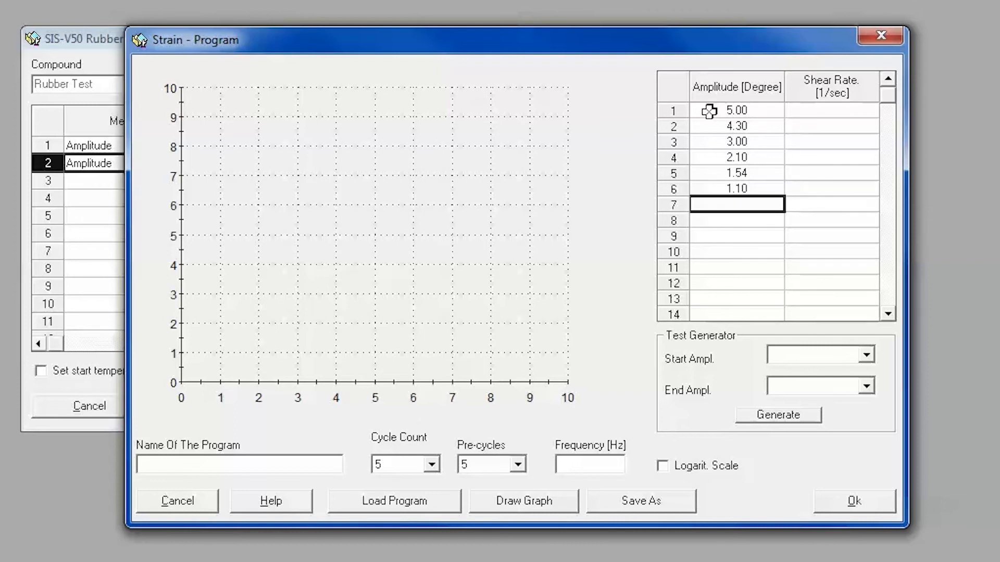
type("0.79")
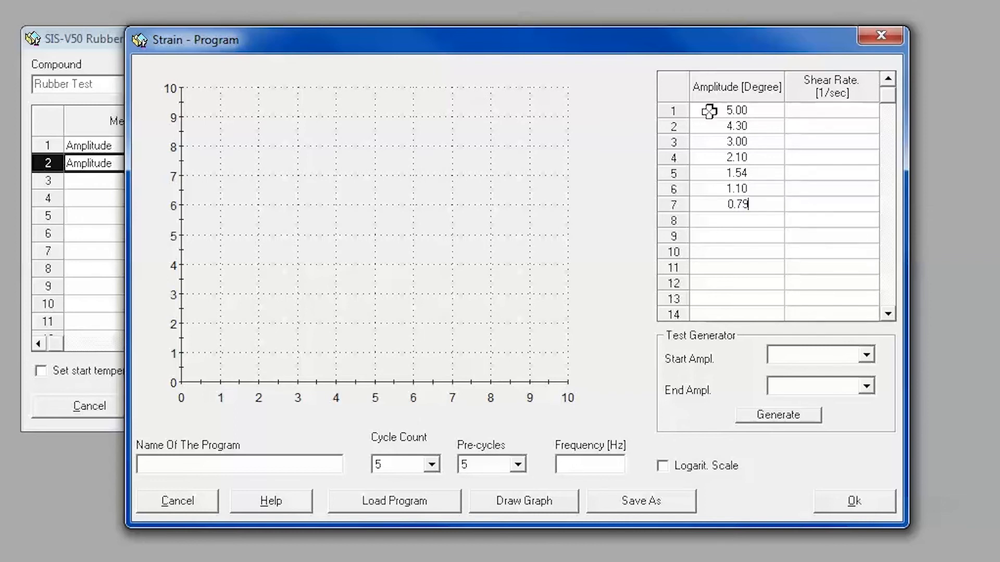
type("1.667")
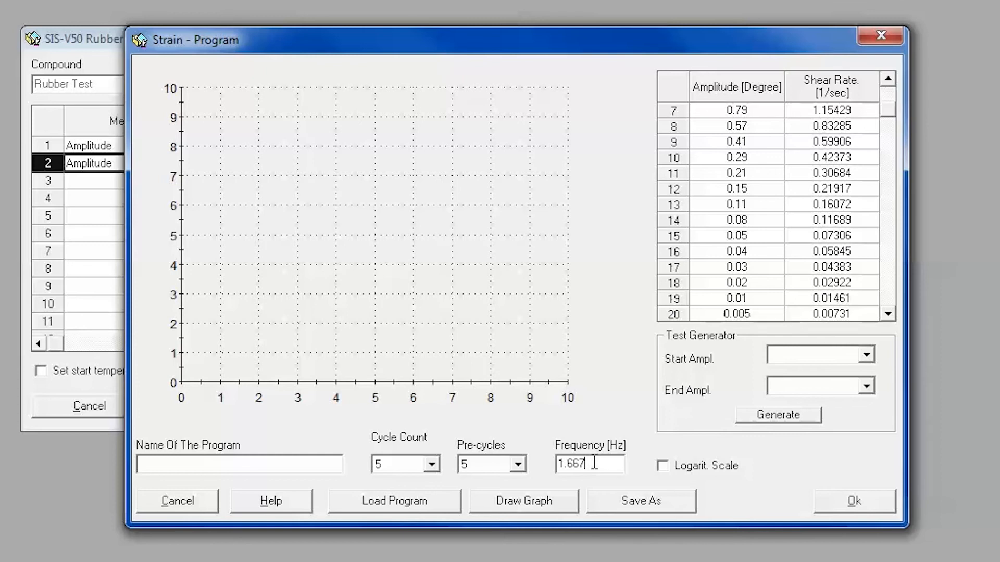
left_click(640, 500)
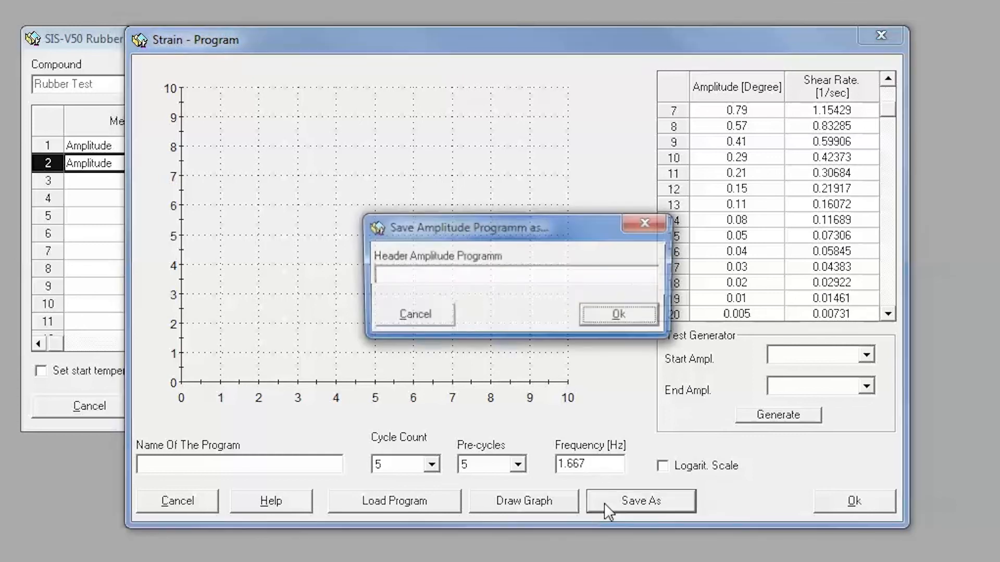
- Enter 'Payne Effect Test - Down' as the falling program's name
type("Payne Effec")
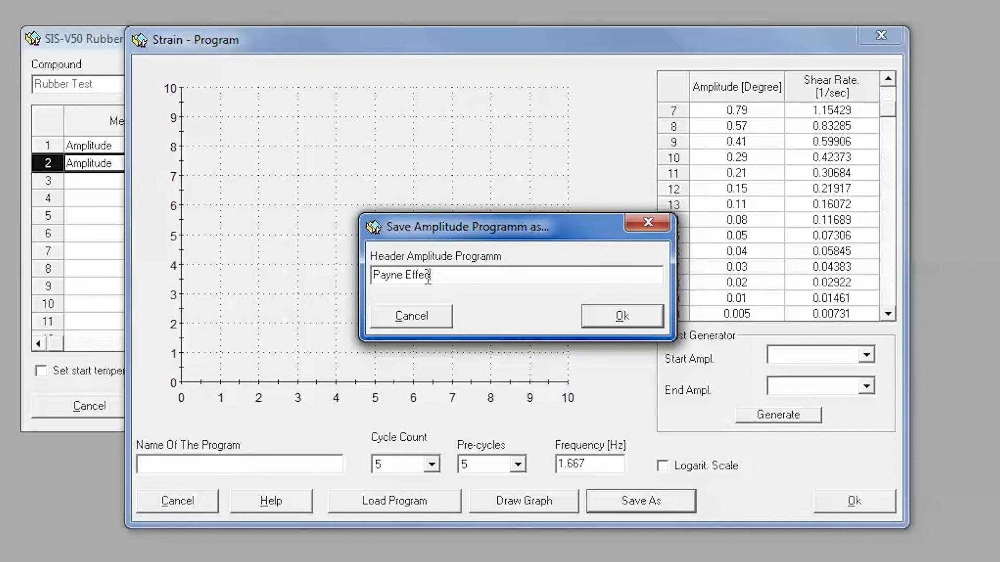
type("Test -")
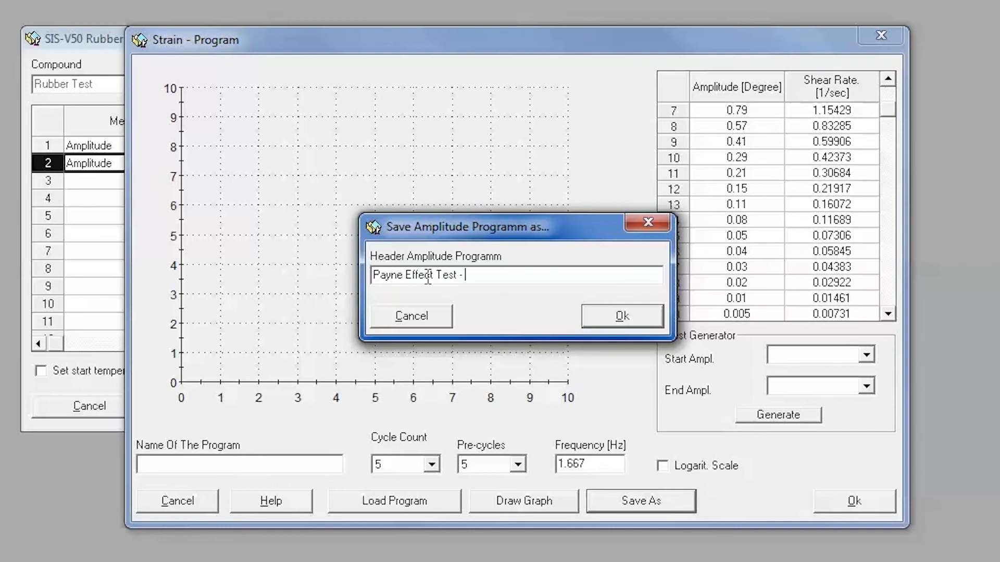
type("Down")
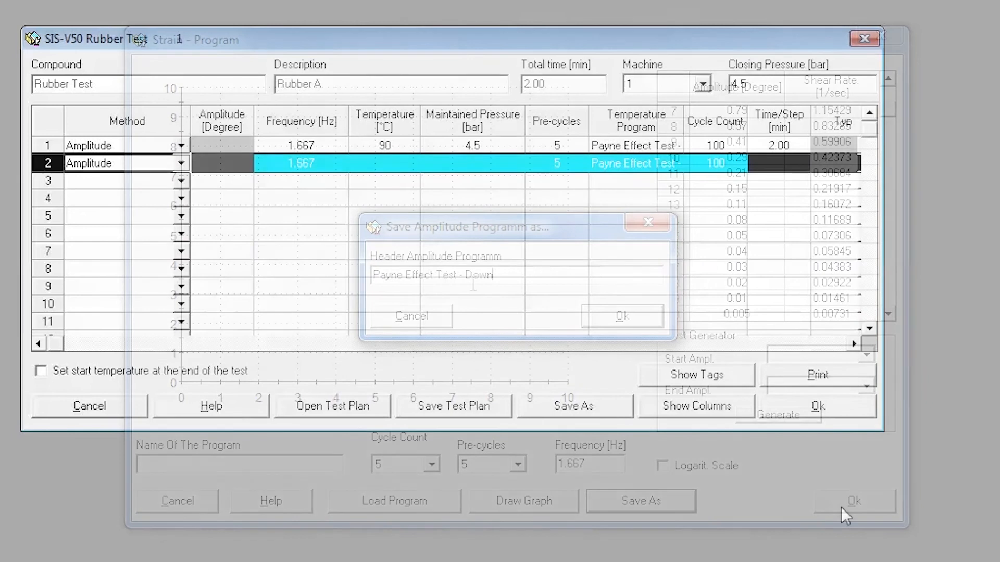